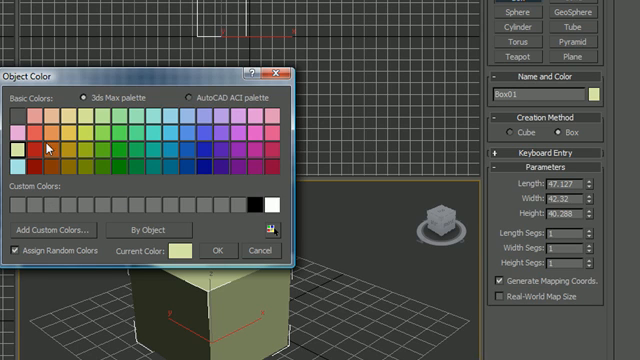
pyautogui.moveTo(204, 198)
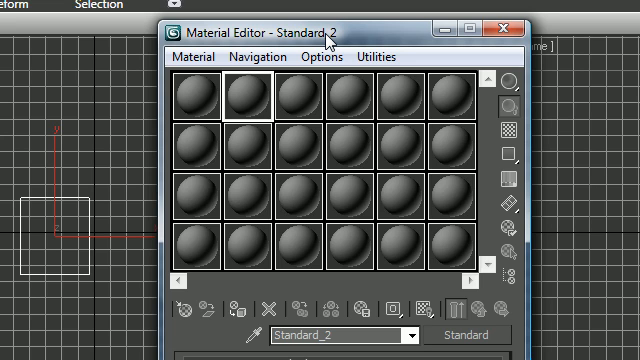
pyautogui.moveTo(332, 42)
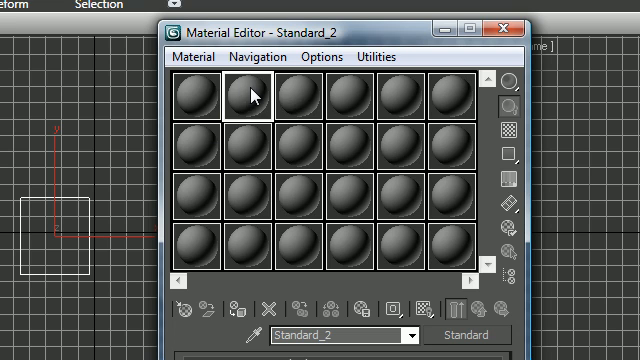
# - Switch the Material Editor to the 3 X 2 layout of six larger sample slots
pyautogui.click(204, 96)
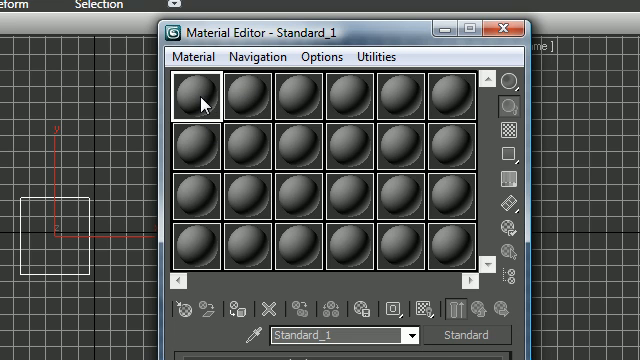
pyautogui.rightClick(204, 100)
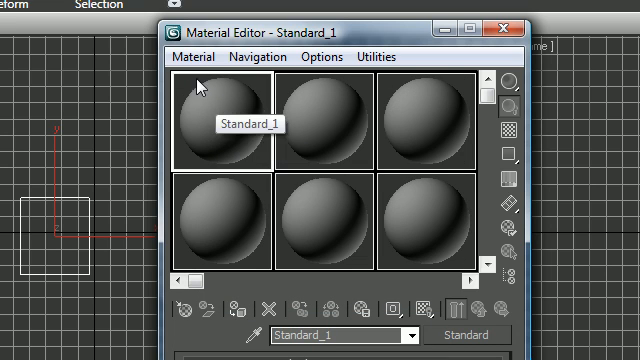
pyautogui.moveTo(236, 124)
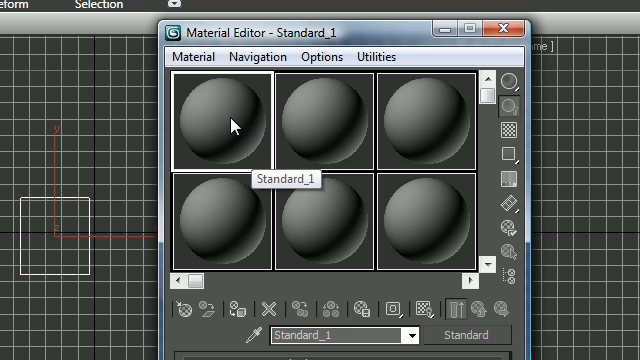
pyautogui.rightClick(236, 124)
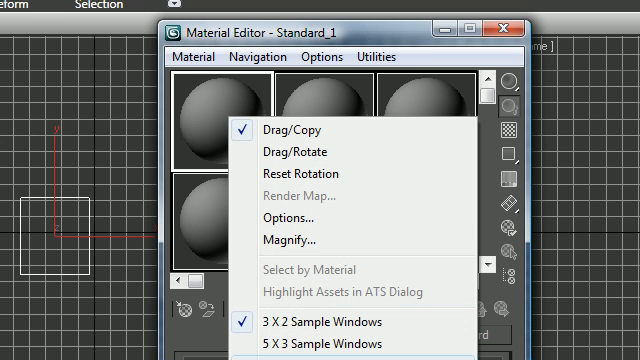
pyautogui.click(328, 340)
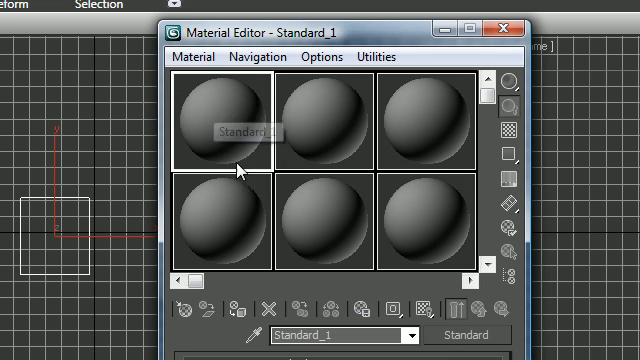
pyautogui.moveTo(244, 160)
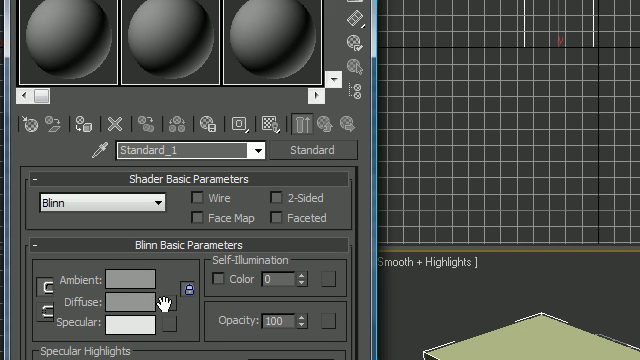
pyautogui.moveTo(132, 288)
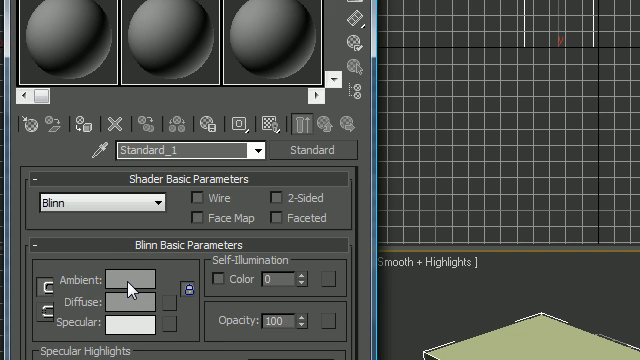
# - Set the first material's ambient colour first reddish, then to blue via the Color Selector
pyautogui.click(122, 276)
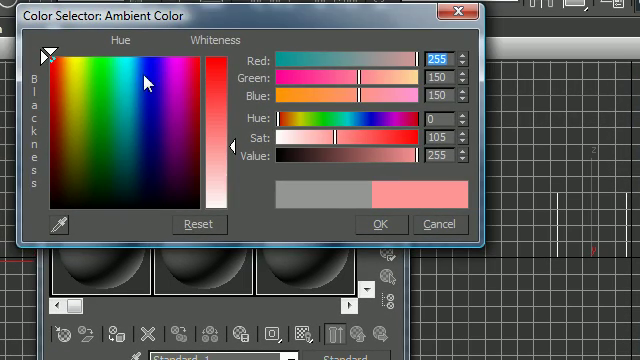
pyautogui.click(382, 224)
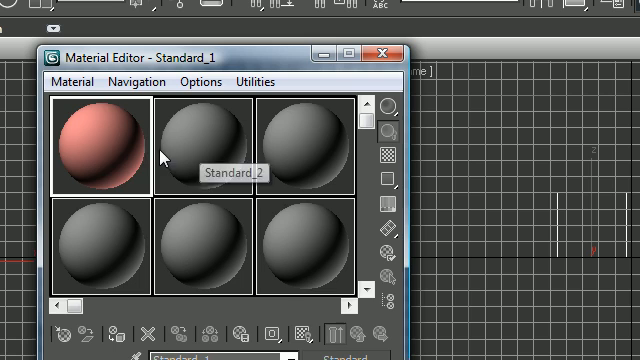
pyautogui.moveTo(100, 148)
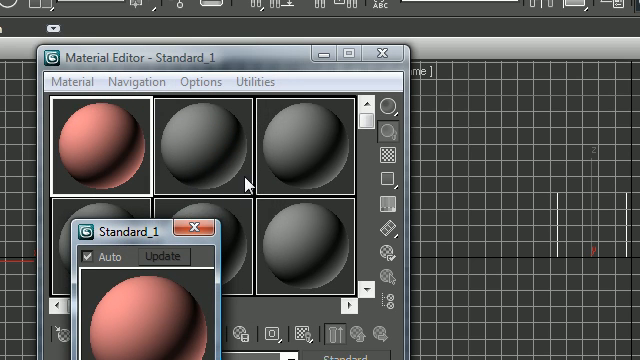
pyautogui.moveTo(200, 232)
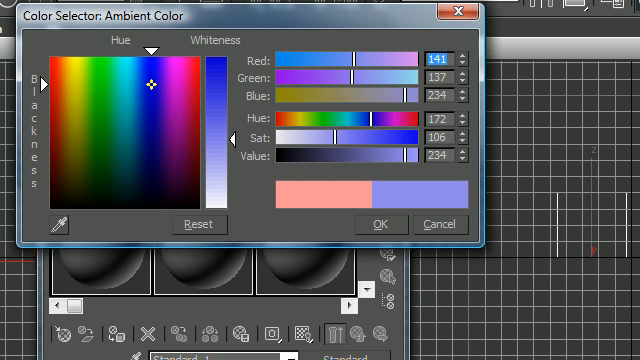
pyautogui.click(380, 224)
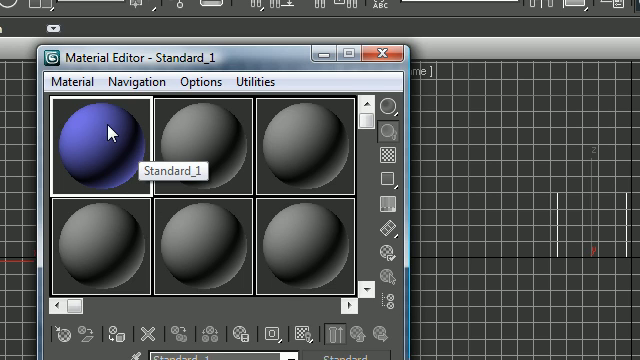
pyautogui.moveTo(98, 148)
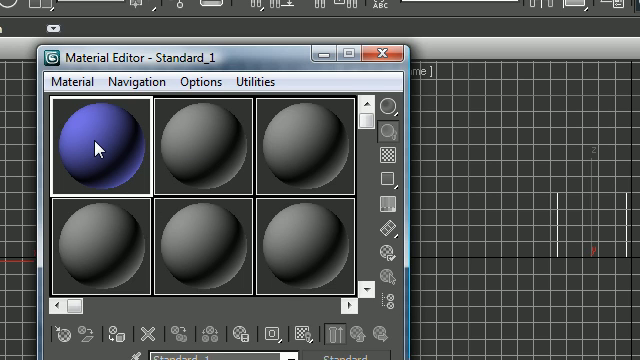
# - Copy the blue material into the second slot and make the blue slot active again
pyautogui.rightClick(98, 144)
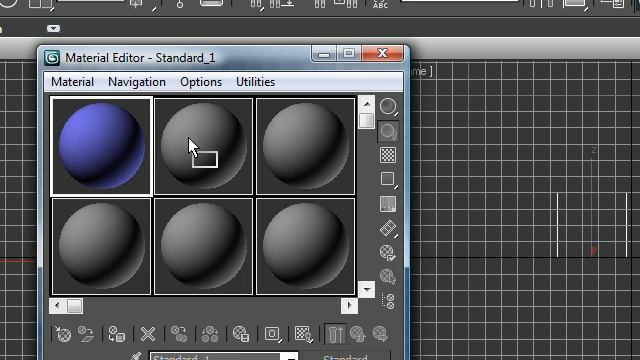
pyautogui.click(196, 144)
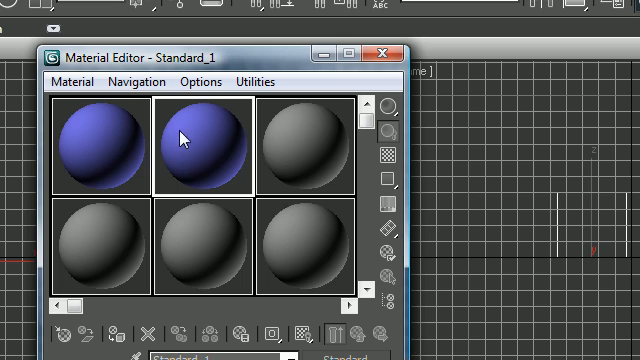
pyautogui.moveTo(190, 168)
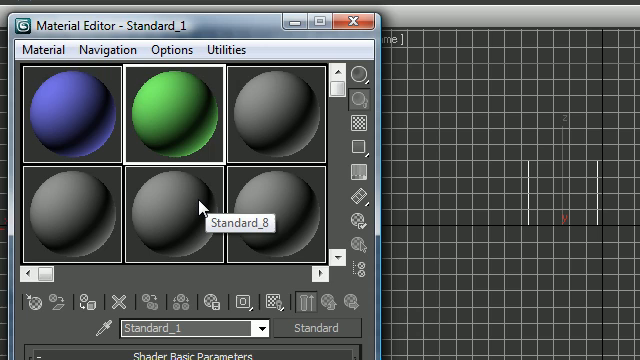
pyautogui.moveTo(184, 258)
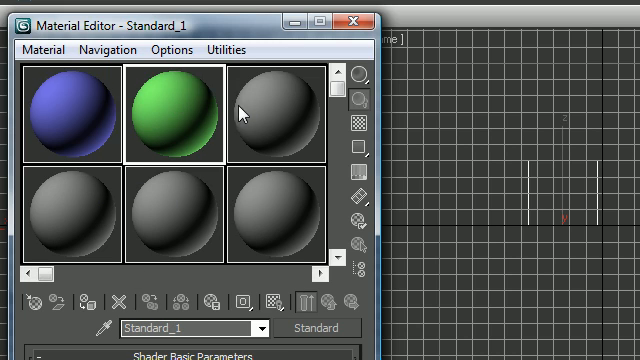
pyautogui.click(280, 120)
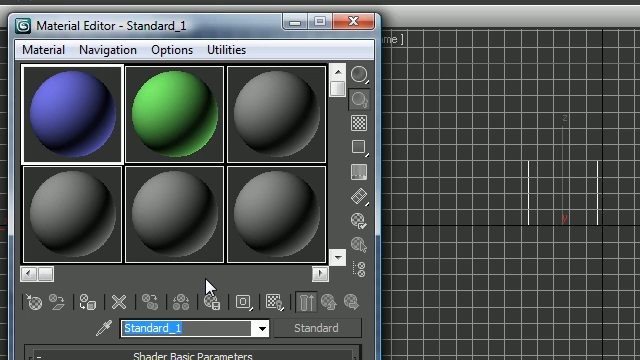
# - Name the active blue material 'Blue Passion'
pyautogui.write('Blue Passo')
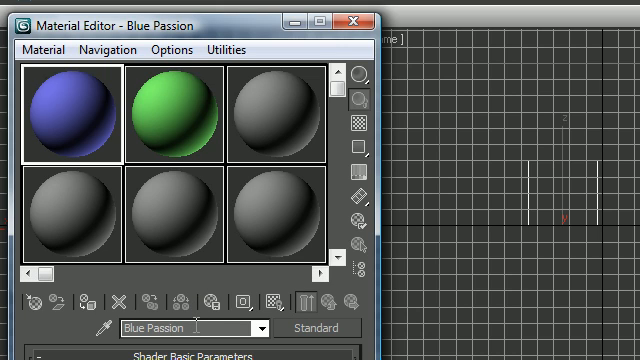
pyautogui.moveTo(200, 328)
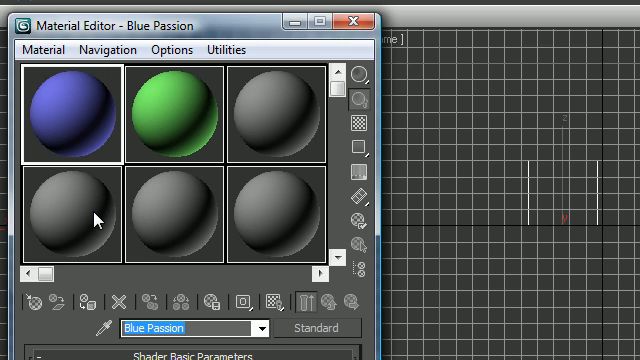
pyautogui.moveTo(90, 210)
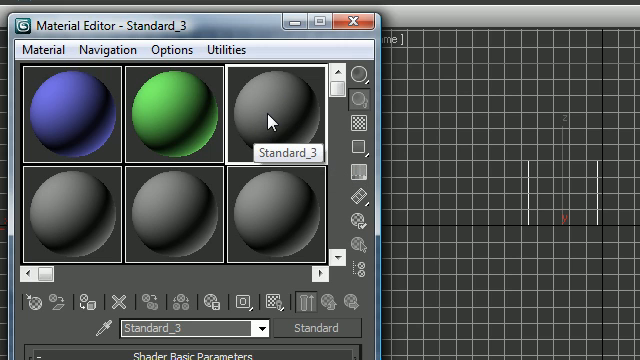
pyautogui.moveTo(36, 304)
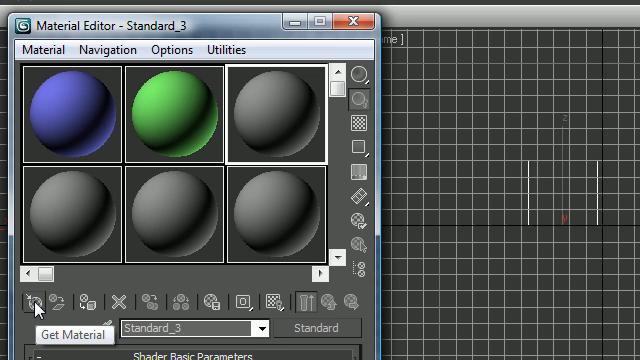
# - Load a Noise map from the Material/Map Browser into the third sample slot
pyautogui.click(38, 300)
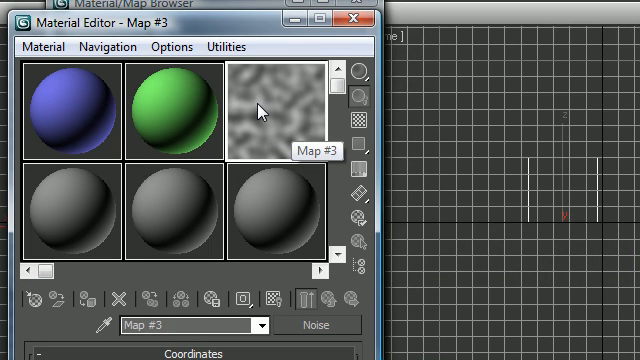
pyautogui.moveTo(288, 136)
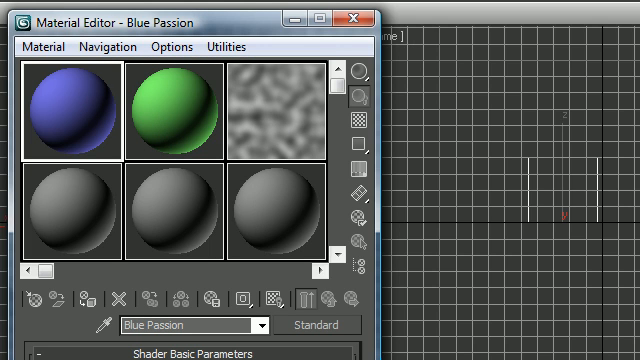
pyautogui.moveTo(140, 150)
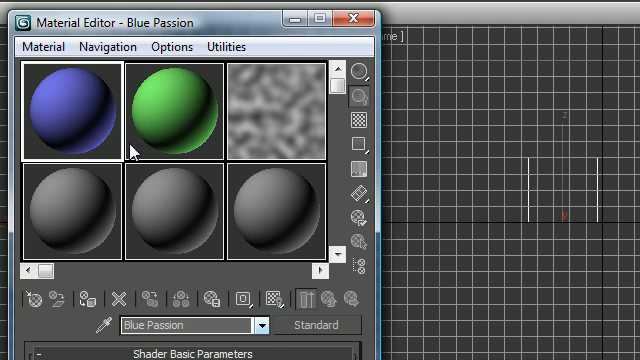
pyautogui.moveTo(80, 100)
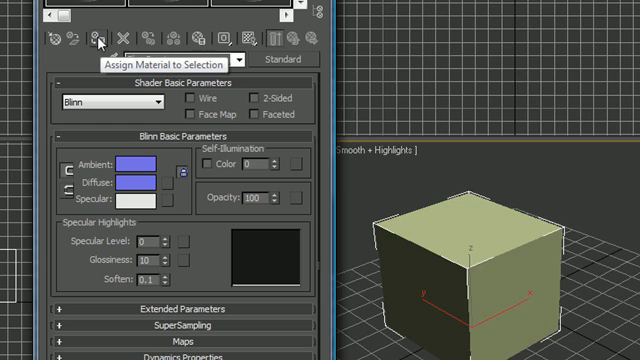
# - Assign the current material to the selected cube in the scene
pyautogui.click(96, 38)
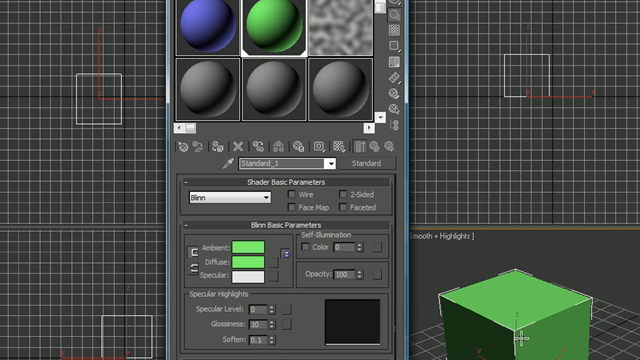
pyautogui.moveTo(208, 34)
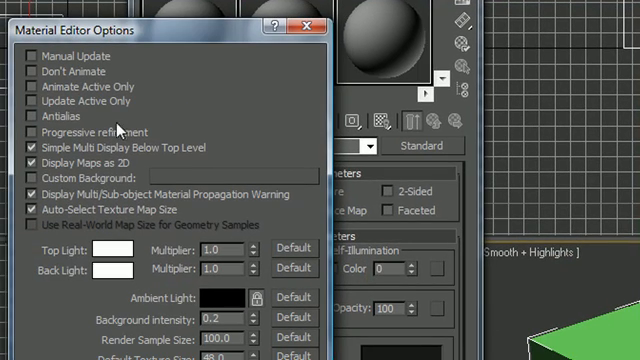
pyautogui.moveTo(100, 132)
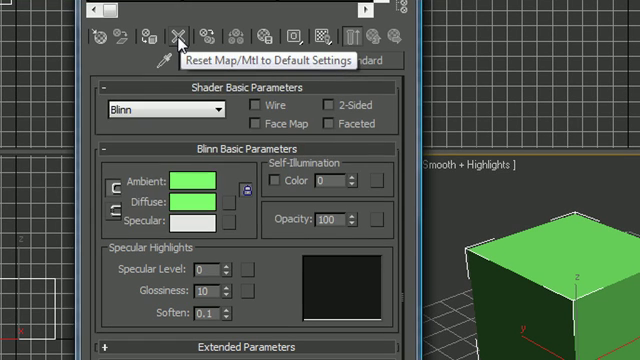
# - Reset the green material to defaults, affecting both the scene and its editor slot
pyautogui.click(176, 36)
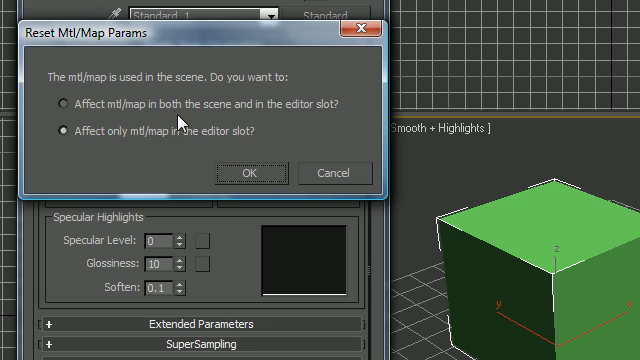
pyautogui.click(56, 104)
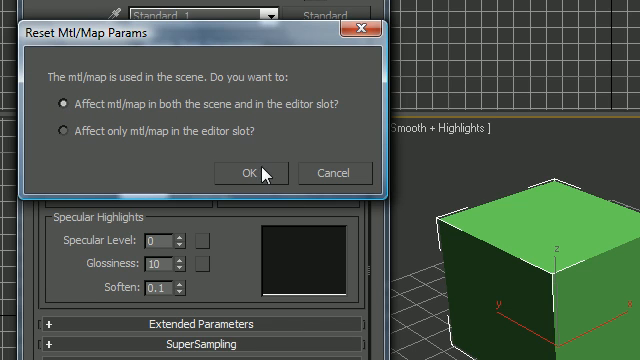
pyautogui.click(258, 172)
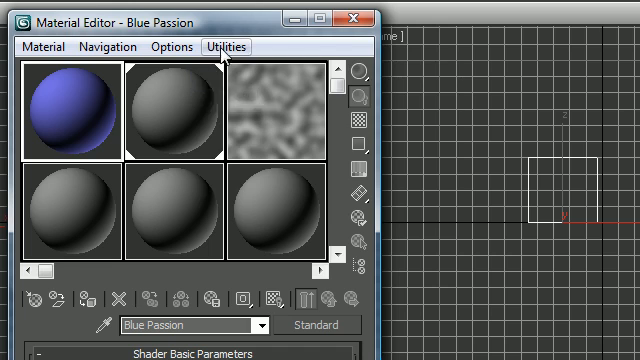
# - Bring up the Material Editor's Utilities menu for managing sample slots
pyautogui.click(228, 46)
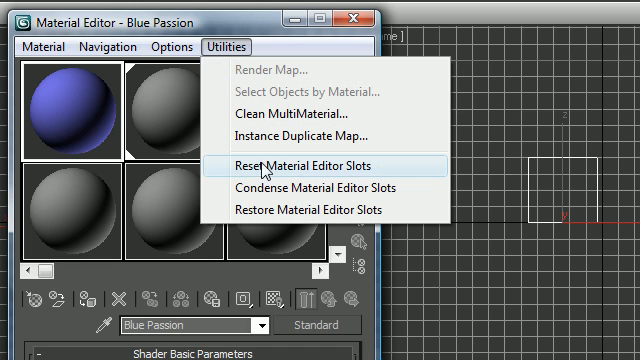